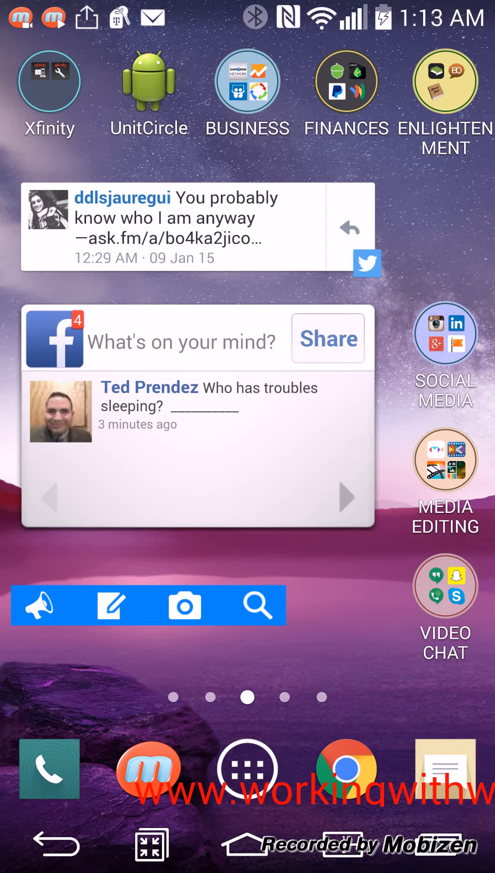
Open the Media Editing folder on the home screen
{"action": "left_click", "coordinate": [444, 460]}
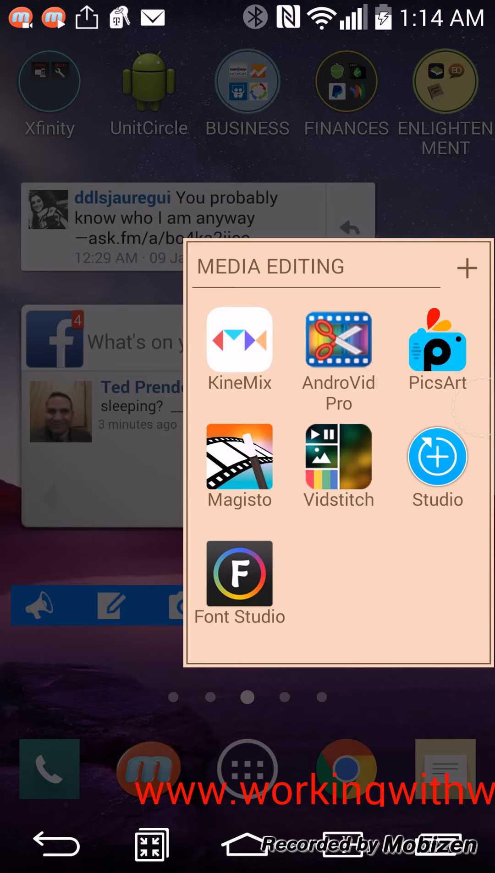
Launch AndroVid Pro from the Media Editing folder
{"action": "left_click", "coordinate": [338, 340]}
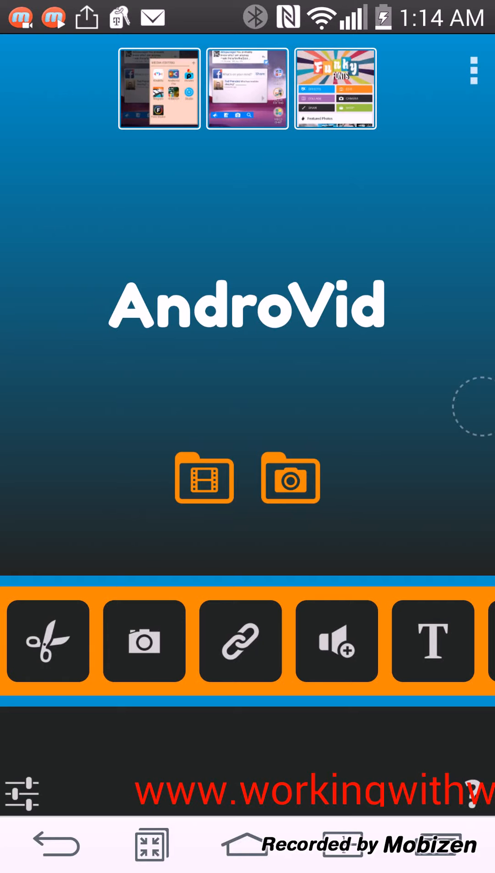
{"action": "left_click", "coordinate": [204, 477]}
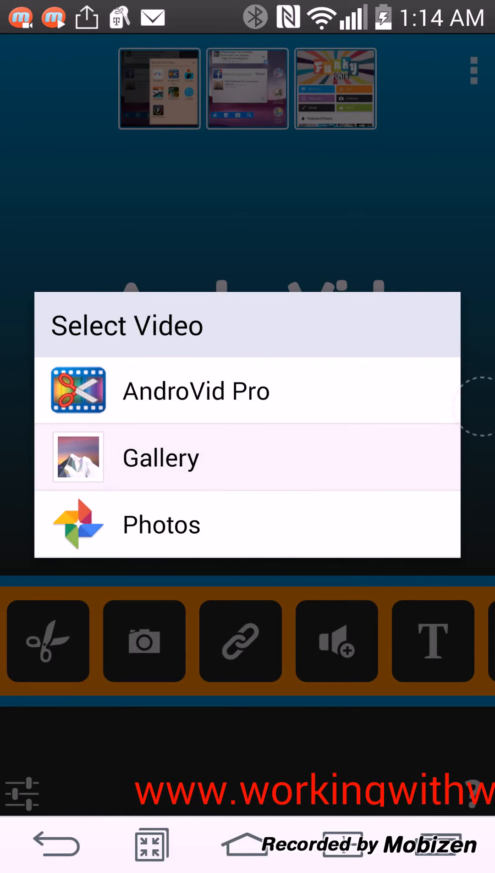
{"action": "left_click", "coordinate": [160, 458]}
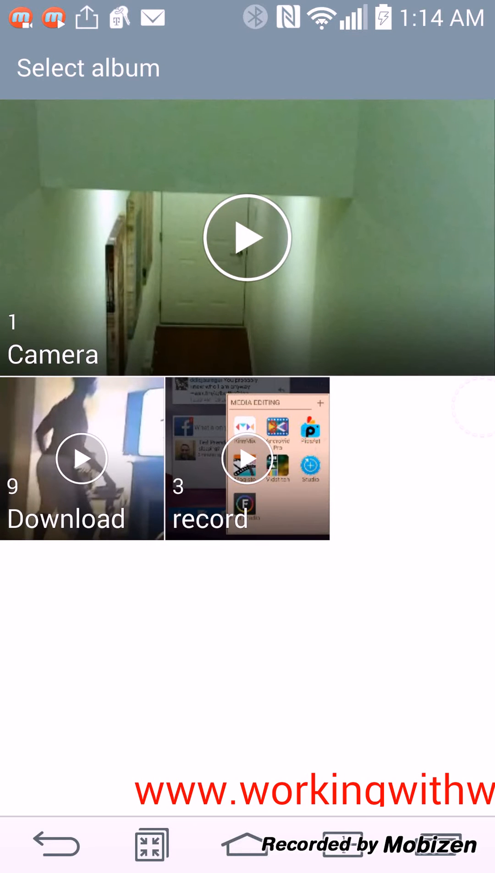
{"action": "left_click", "coordinate": [246, 456]}
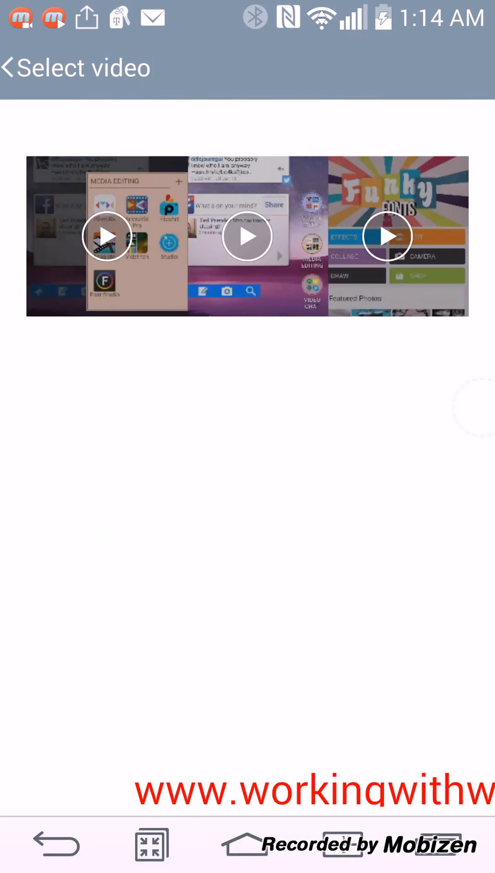
{"action": "scroll", "scroll_direction": "up", "scroll_amount": 3}
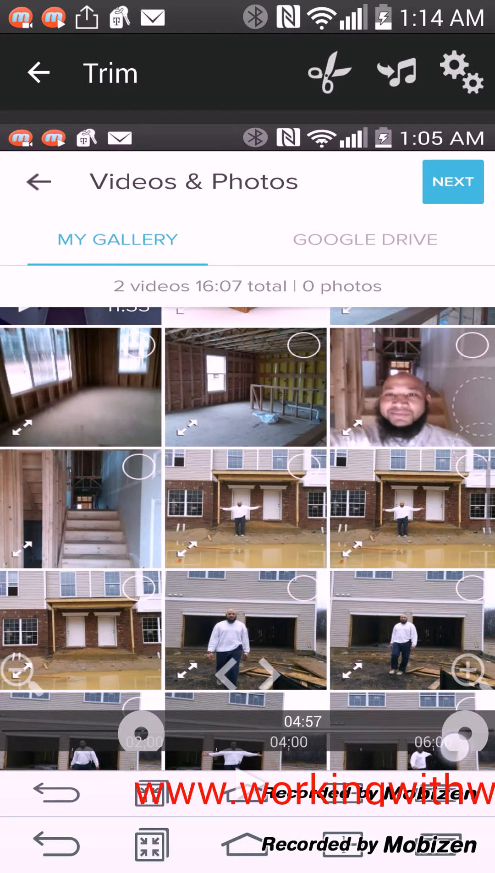
{"action": "left_click", "coordinate": [452, 182]}
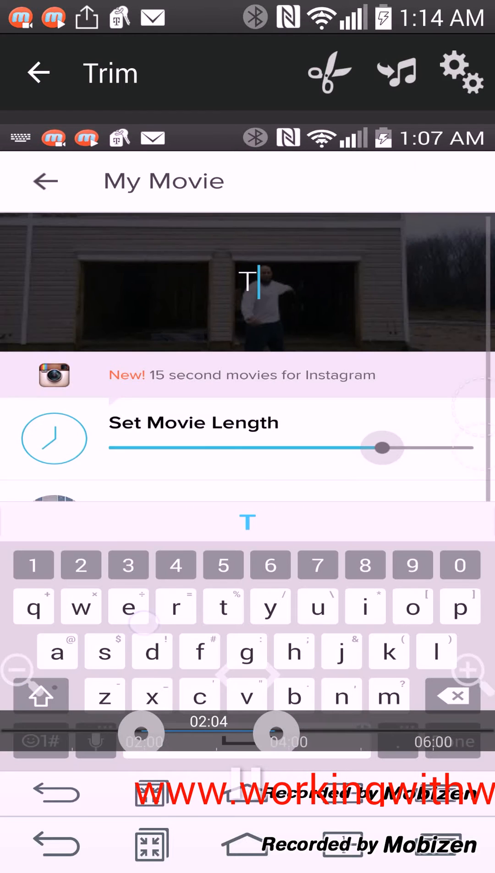
{"action": "type", "text": "es"}
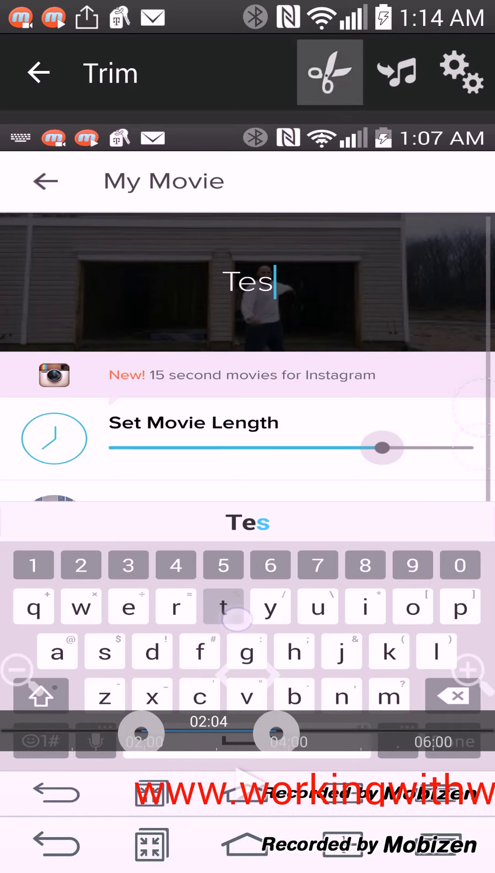
{"action": "left_click", "coordinate": [328, 72]}
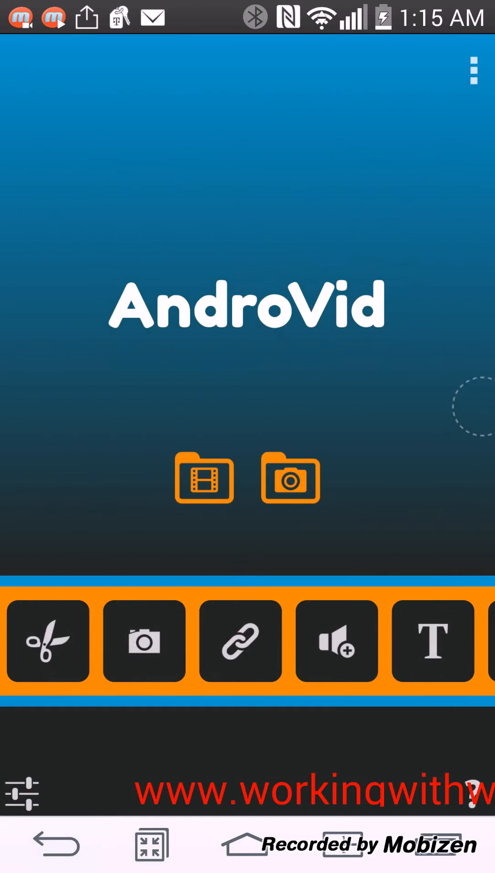
{"action": "left_click", "coordinate": [203, 477]}
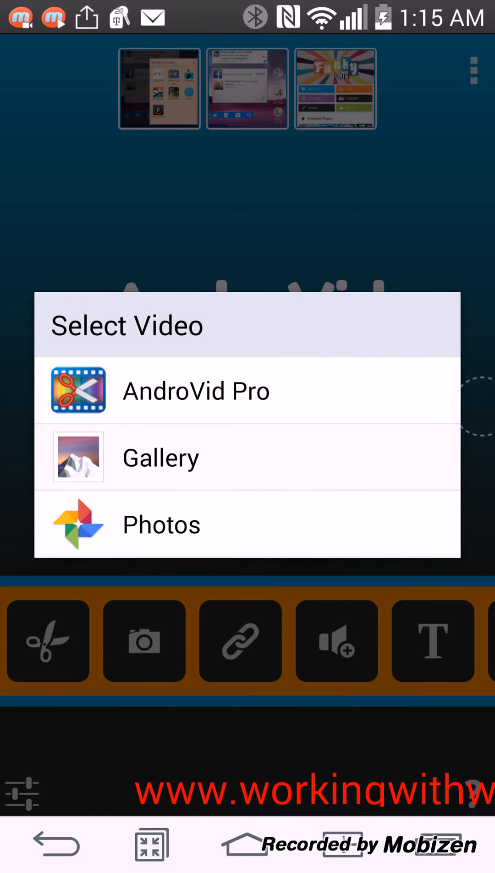
{"action": "left_click", "coordinate": [161, 457]}
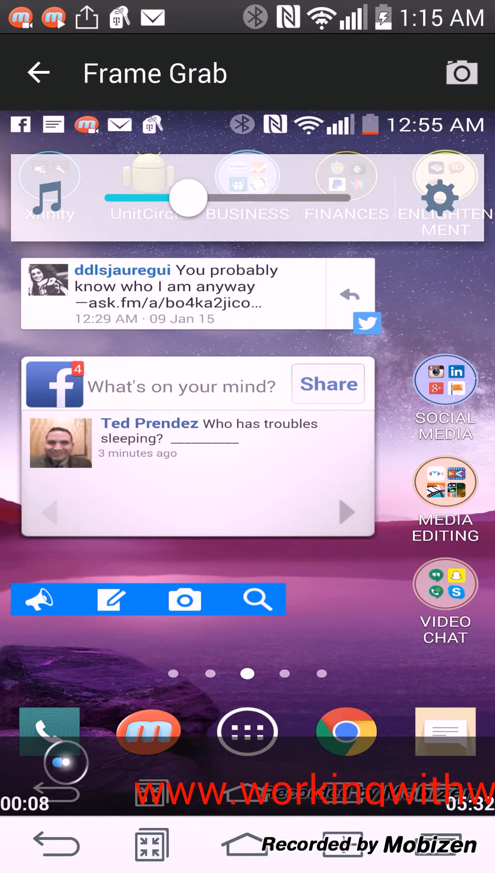
{"action": "left_click_drag", "start_coordinate": [187, 198], "coordinate": [142, 198]}
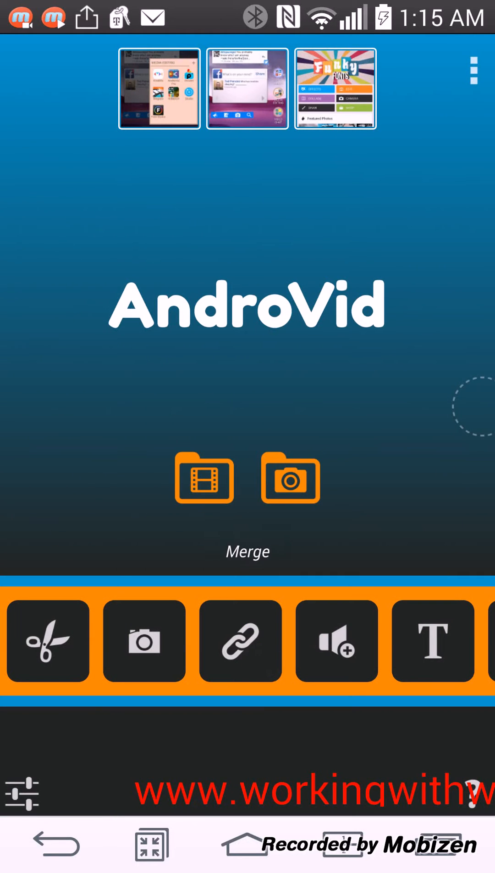
Start a Merge project from the Camera album and add three screen-recording clips
{"action": "left_click", "coordinate": [204, 477]}
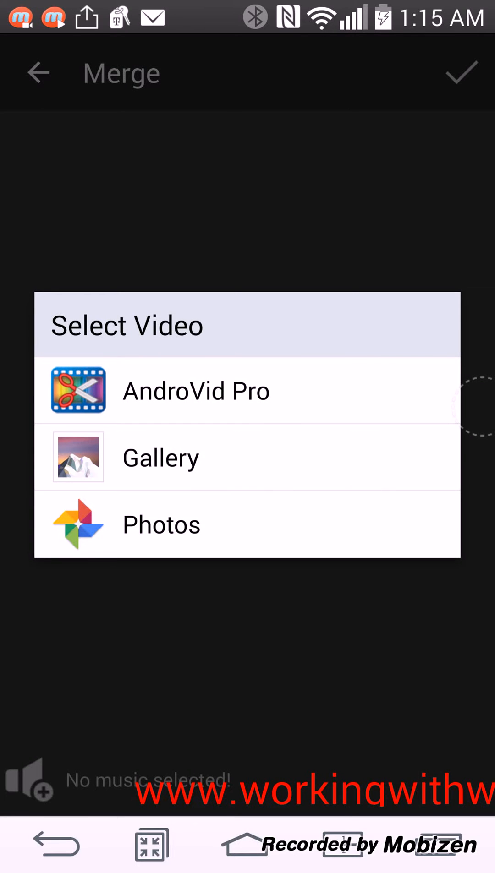
{"action": "left_click", "coordinate": [161, 456]}
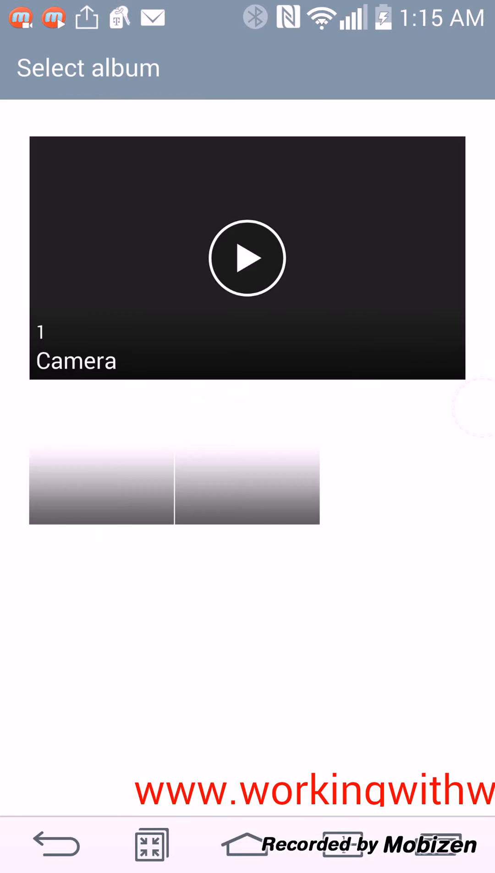
{"action": "left_click", "coordinate": [246, 257]}
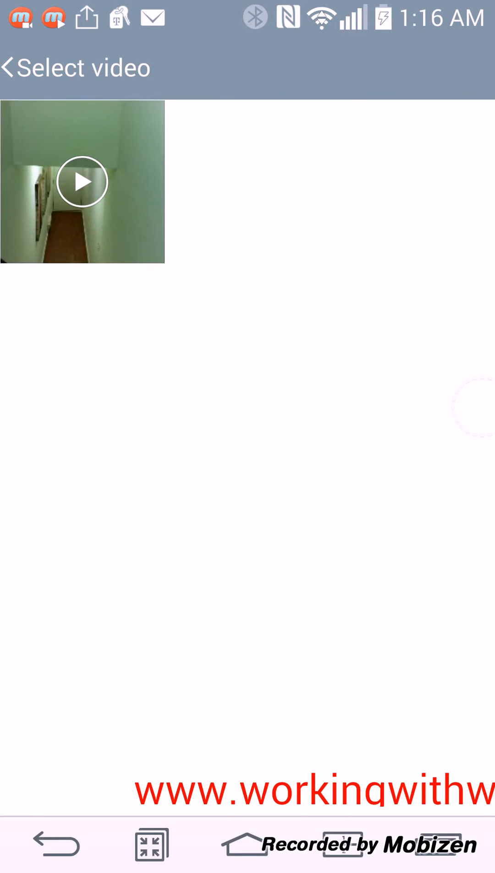
{"action": "left_click", "coordinate": [82, 182]}
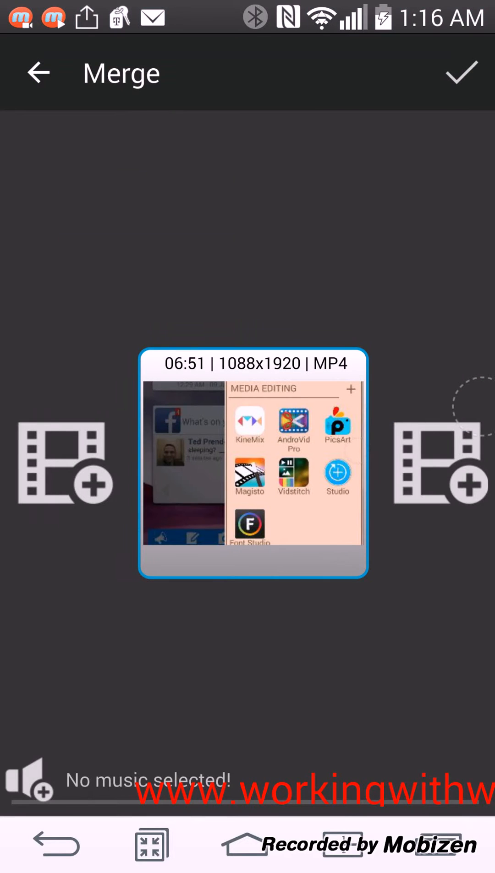
{"action": "left_click", "coordinate": [438, 463]}
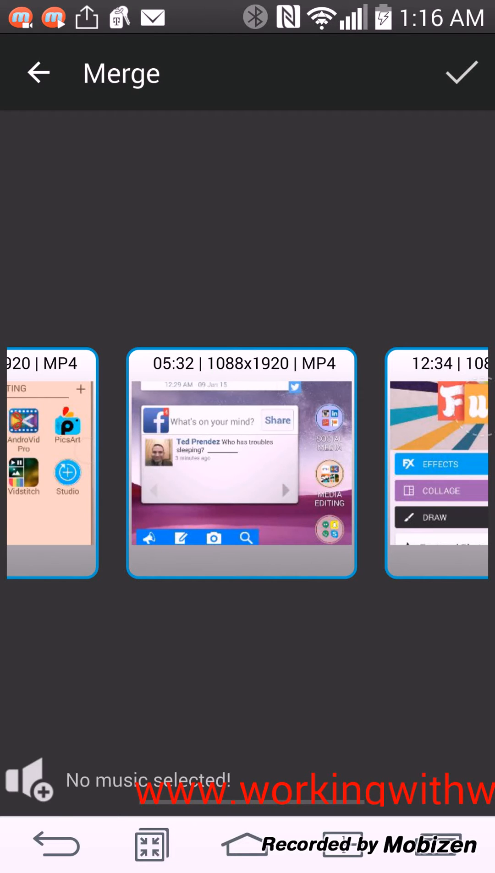
Browse the Audio music folders without picking a track, then leave the unsaved merge
{"action": "left_click", "coordinate": [29, 780]}
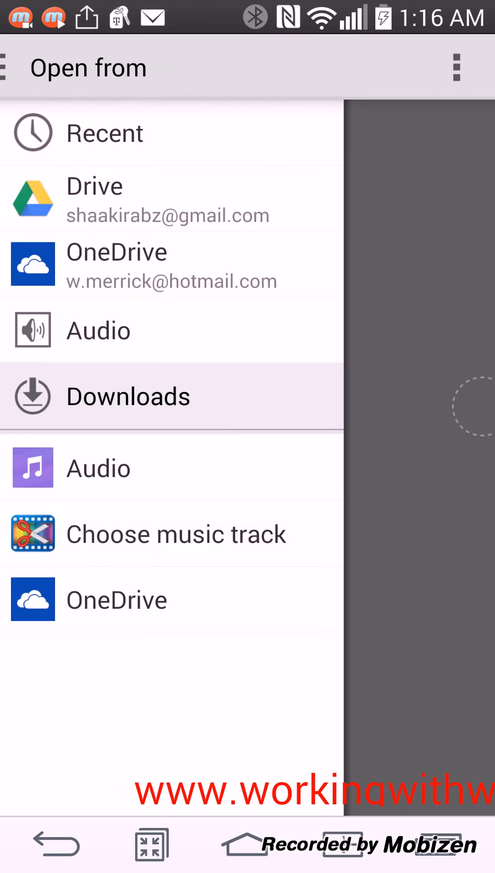
{"action": "left_click", "coordinate": [98, 330]}
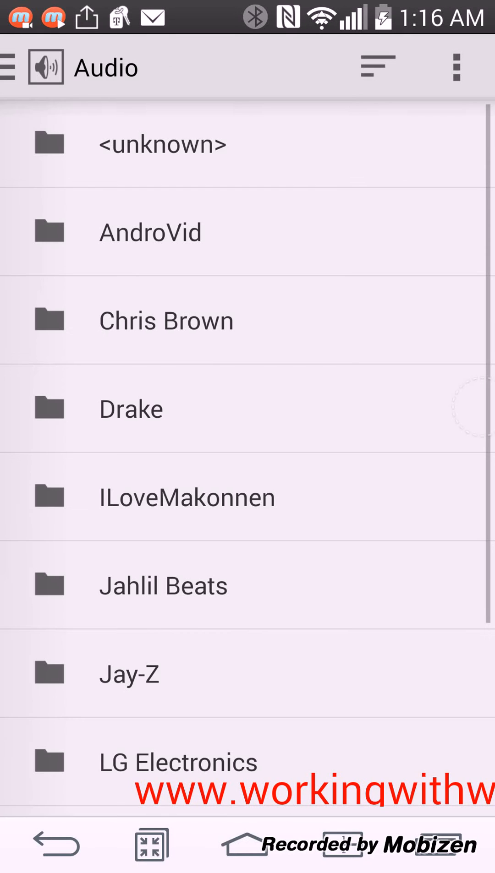
{"action": "scroll", "scroll_direction": "up", "scroll_amount": 3}
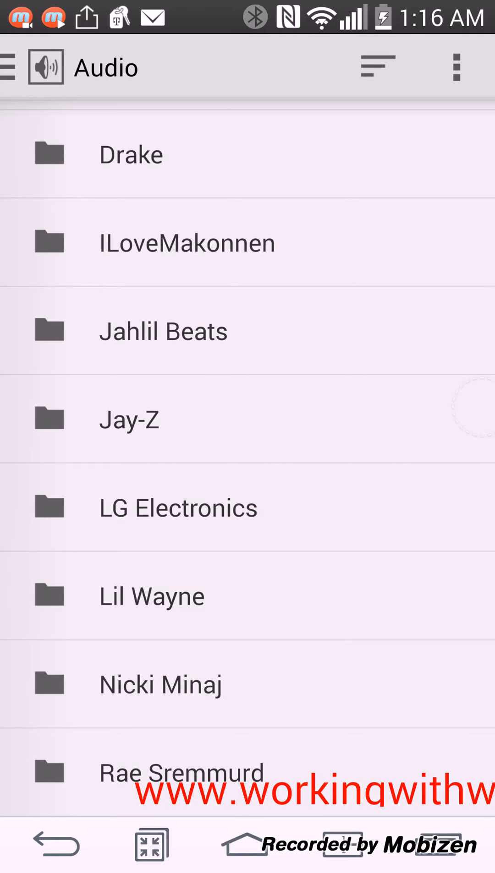
{"action": "left_click", "coordinate": [11, 67]}
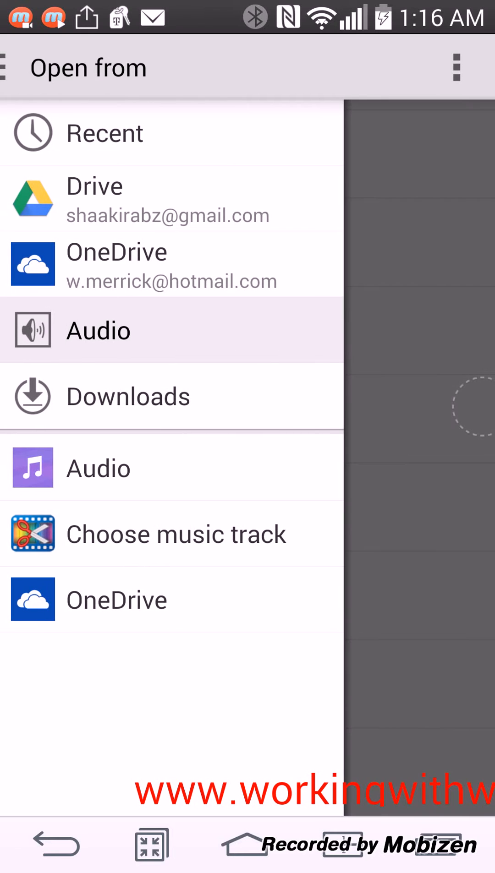
{"action": "left_click", "coordinate": [97, 330]}
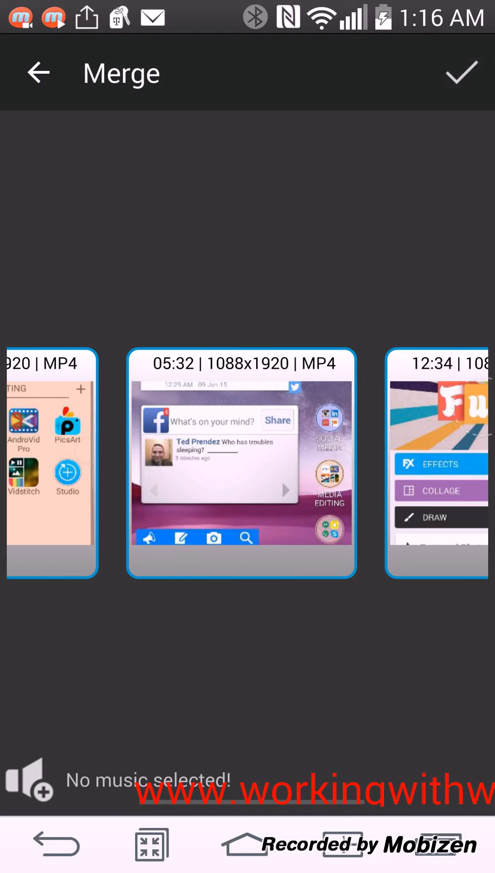
{"action": "left_click", "coordinate": [460, 73]}
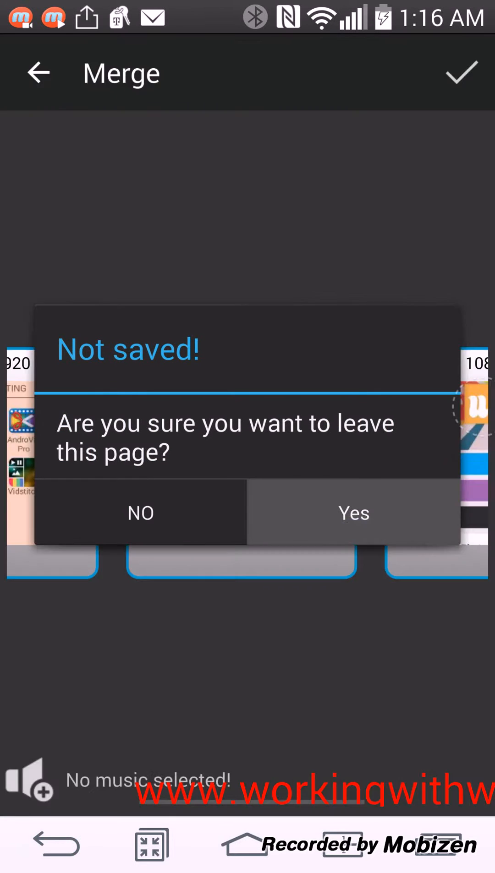
Confirm leaving the merge and pick a gallery video for the Add Text tool
{"action": "left_click", "coordinate": [353, 513]}
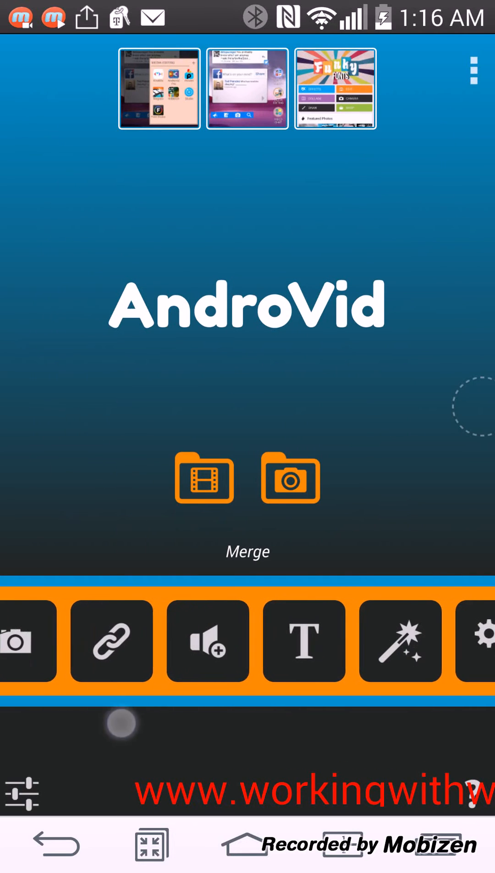
{"action": "left_click", "coordinate": [203, 478]}
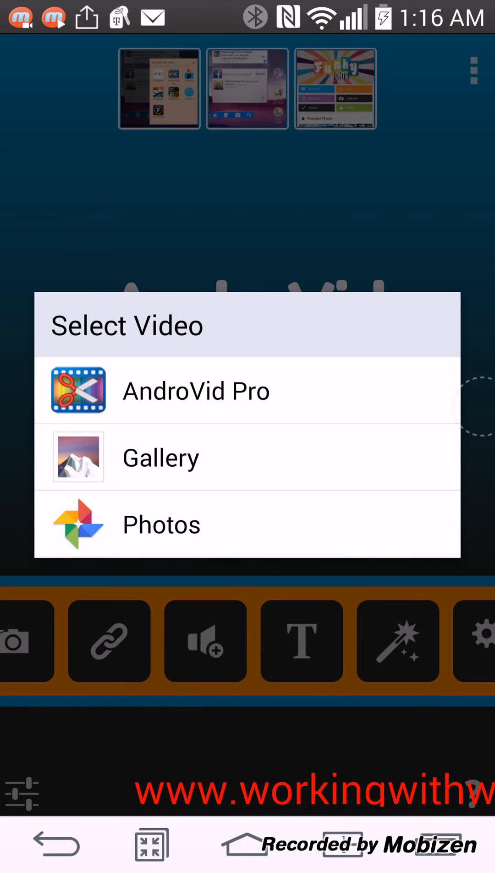
{"action": "left_click", "coordinate": [160, 457]}
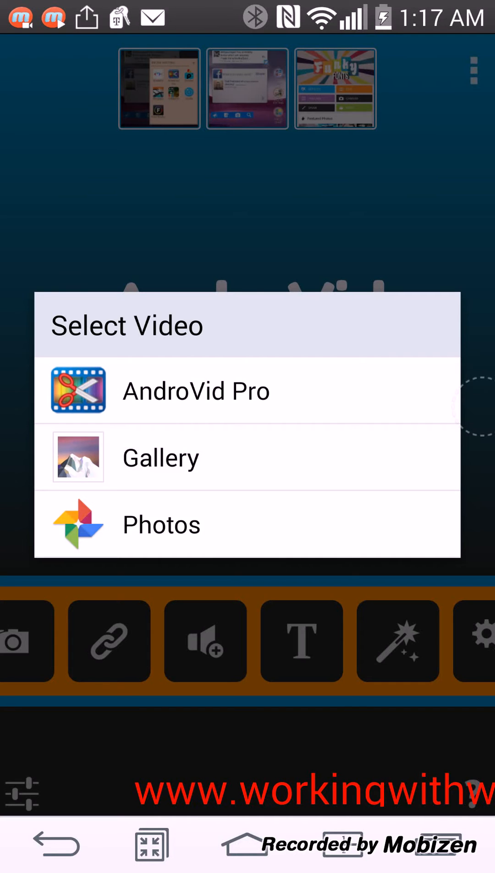
{"action": "left_click", "coordinate": [160, 457]}
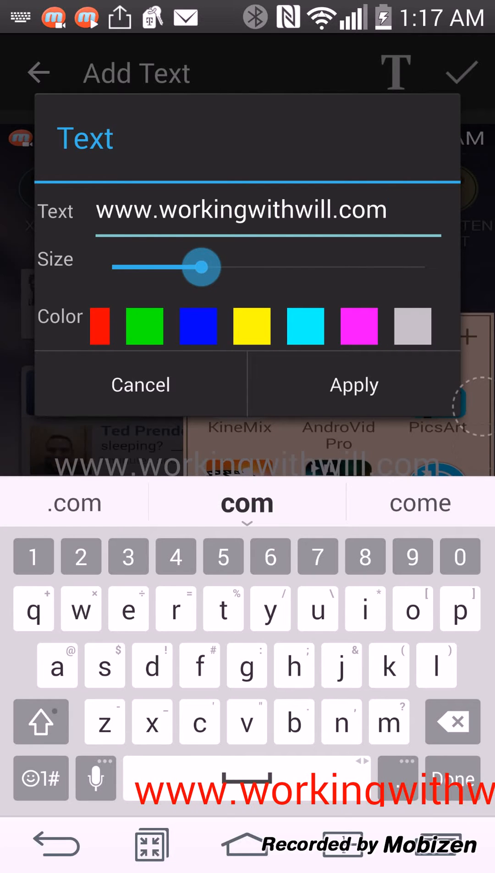
{"action": "left_click", "coordinate": [251, 326]}
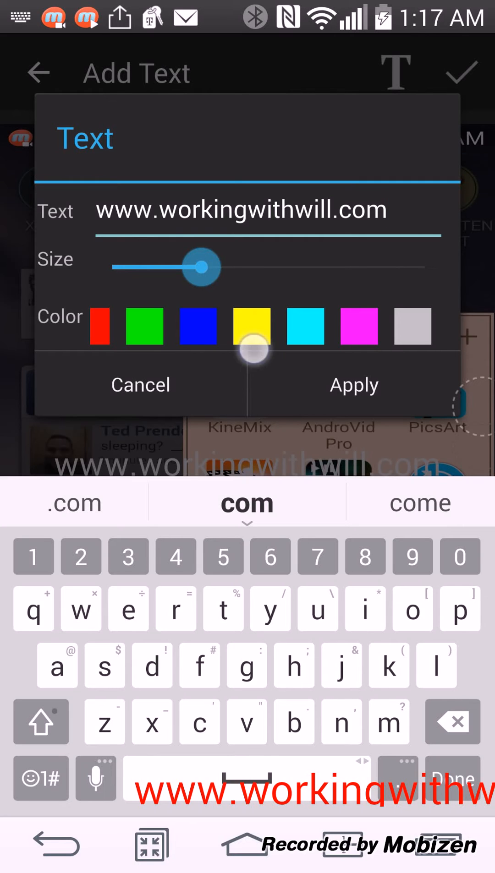
{"action": "scroll", "scroll_direction": "left", "scroll_amount": 3}
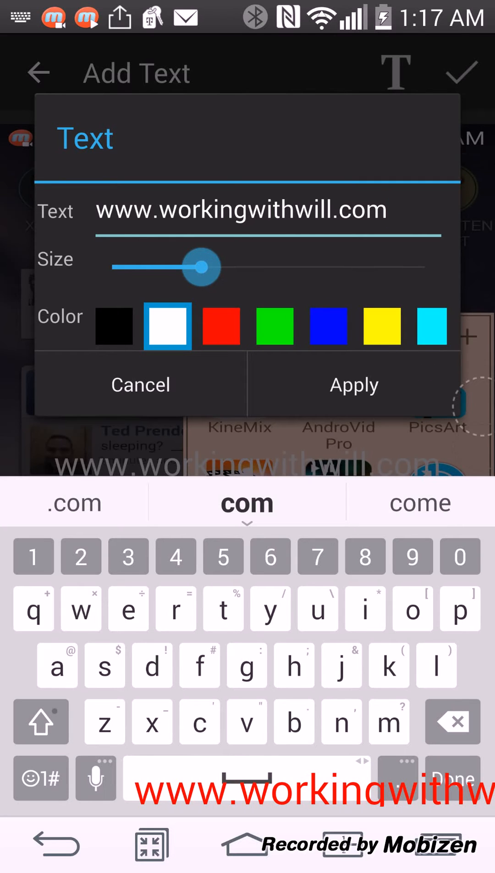
{"action": "left_click", "coordinate": [220, 326]}
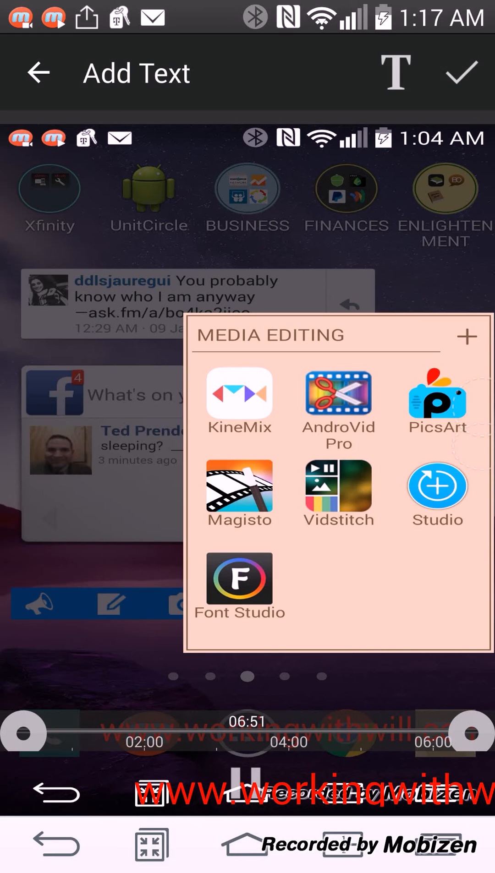
Finish the text overlay and return to the main tools screen
{"action": "left_click", "coordinate": [338, 394]}
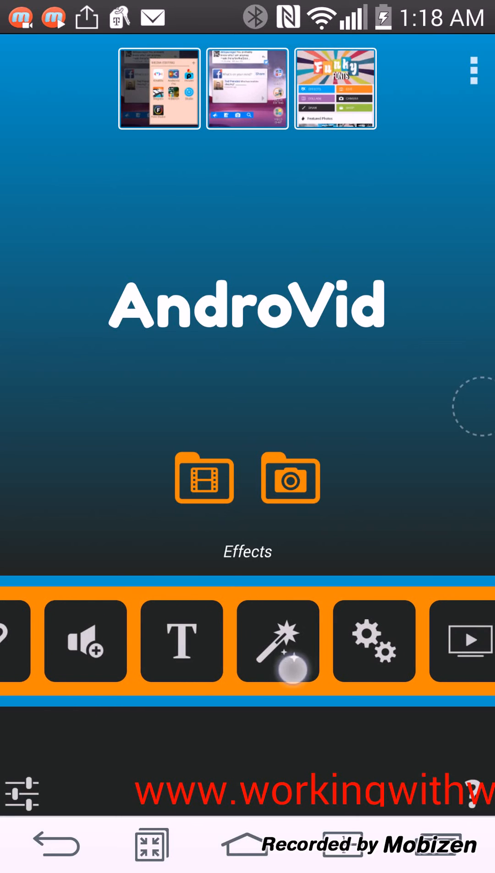
Load the street clip into Effects, try a 3.0 sec fade in and out, then preview Gray
{"action": "left_click", "coordinate": [203, 477]}
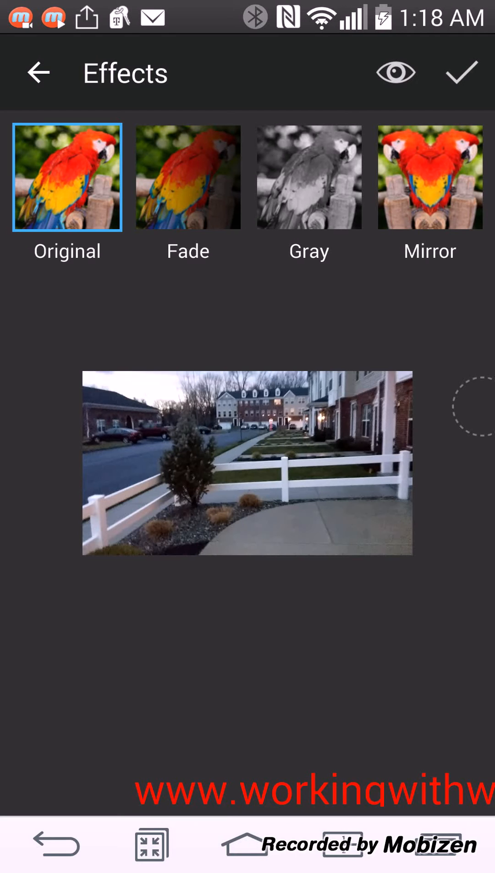
{"action": "left_click", "coordinate": [188, 177]}
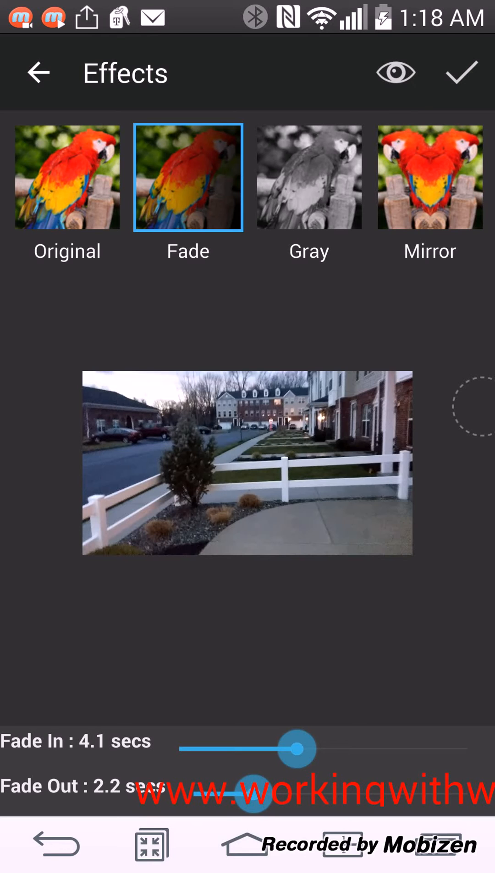
{"action": "left_click", "coordinate": [459, 72]}
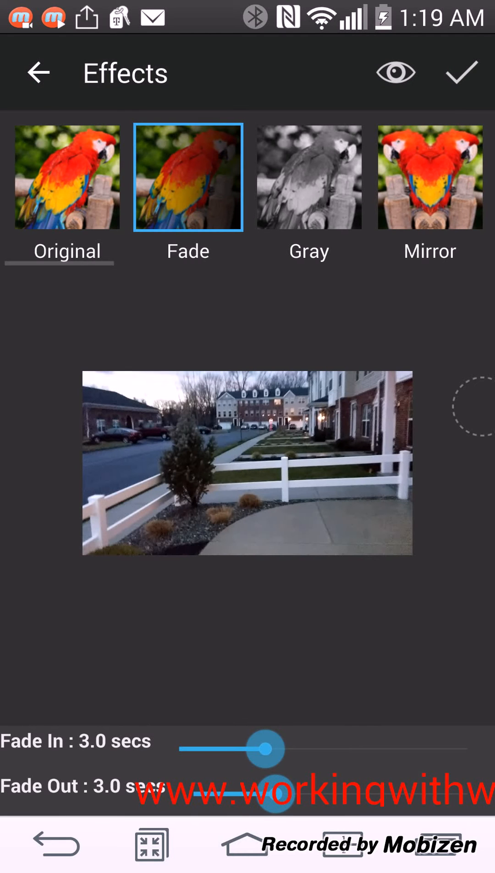
{"action": "left_click", "coordinate": [460, 72]}
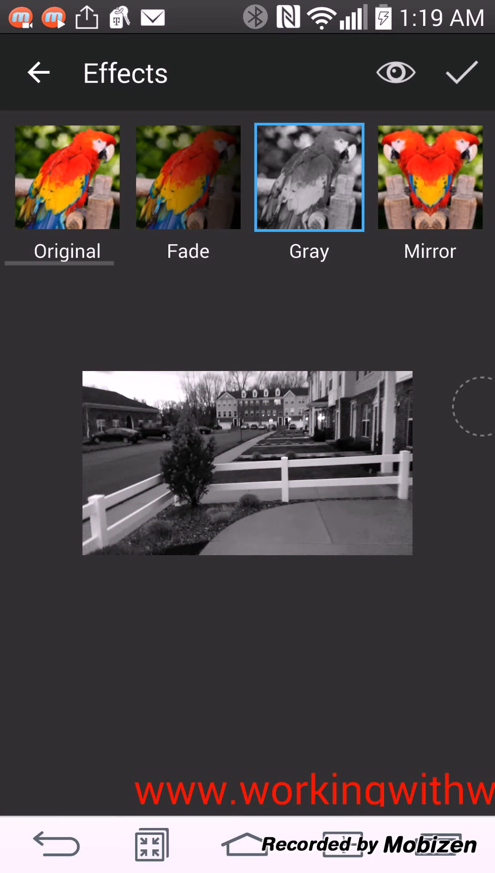
Preview the street clip with the Mirror effect, then with Negate
{"action": "left_click", "coordinate": [428, 177]}
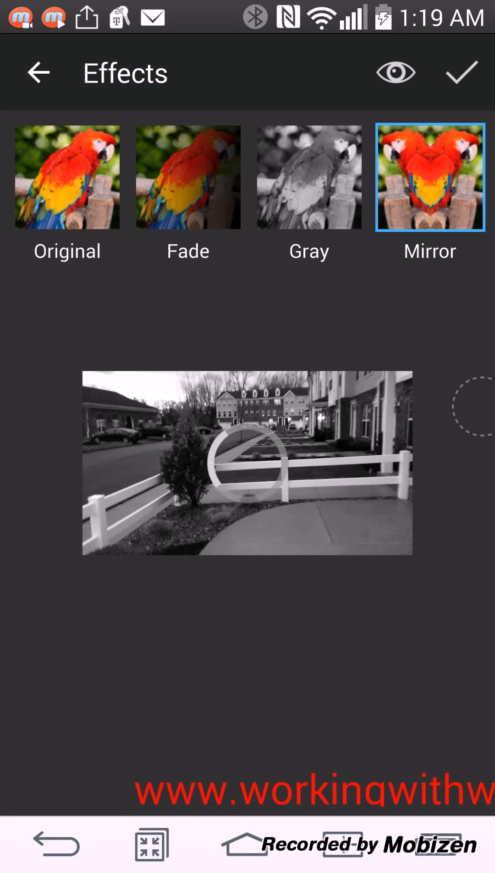
{"action": "left_click", "coordinate": [429, 177]}
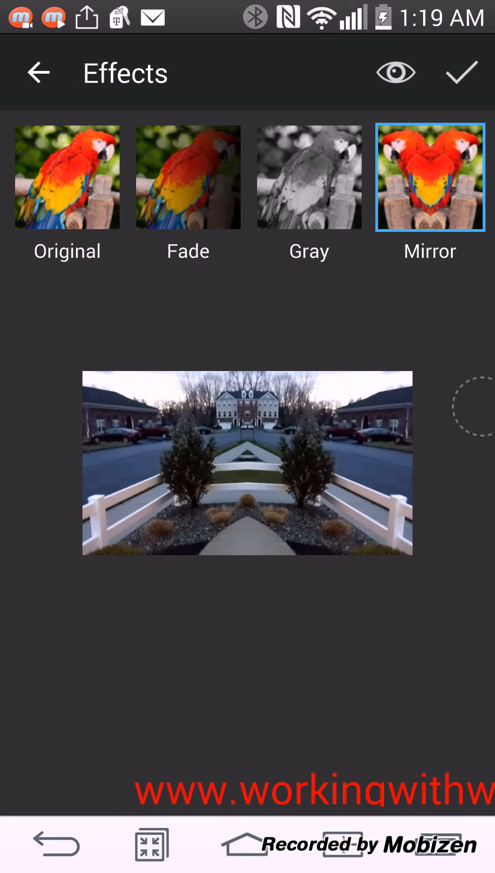
{"action": "left_click", "coordinate": [437, 201]}
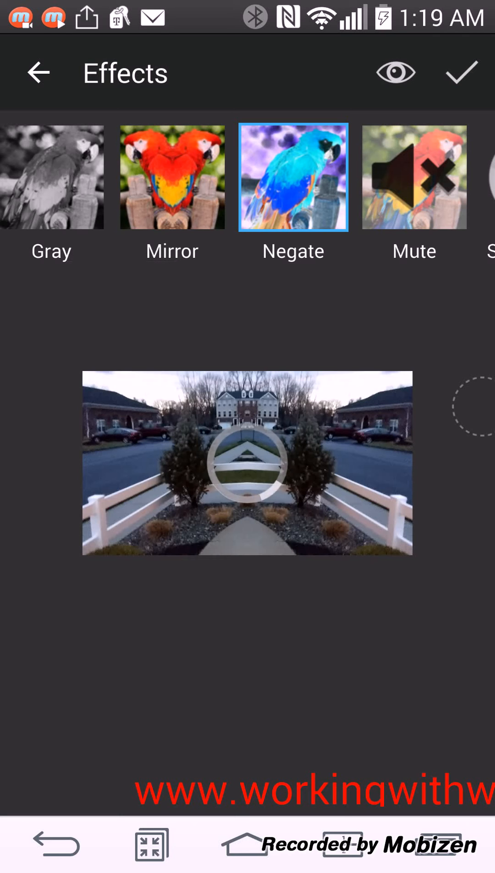
{"action": "left_click", "coordinate": [293, 177]}
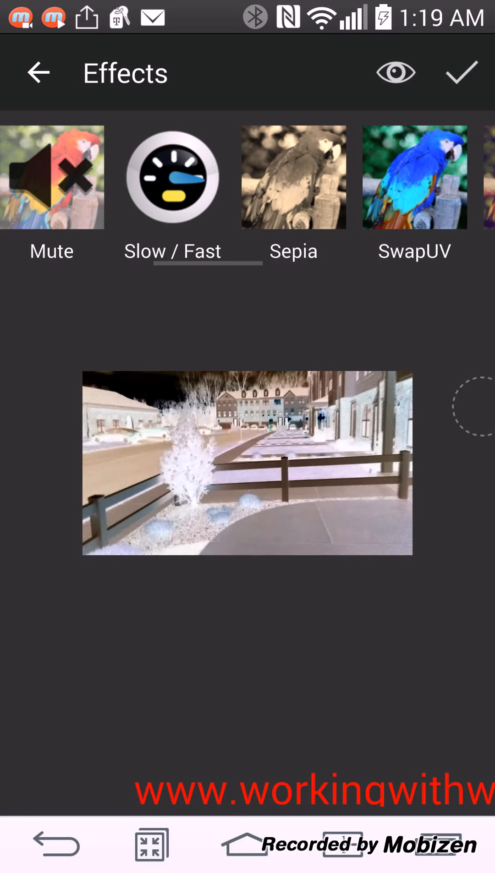
Browse the remaining effects Sepia, Blur, Canny and Paint in the strip
{"action": "scroll", "scroll_direction": "left", "scroll_amount": 3}
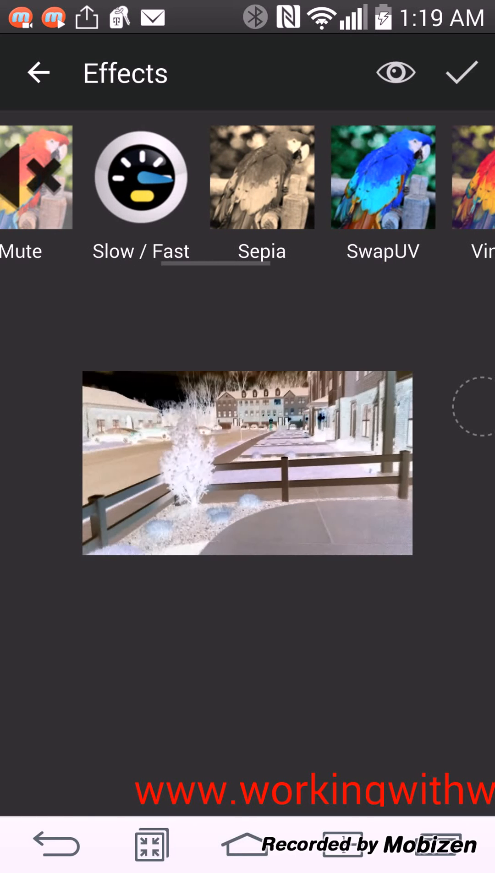
{"action": "scroll", "scroll_direction": "left", "scroll_amount": 3}
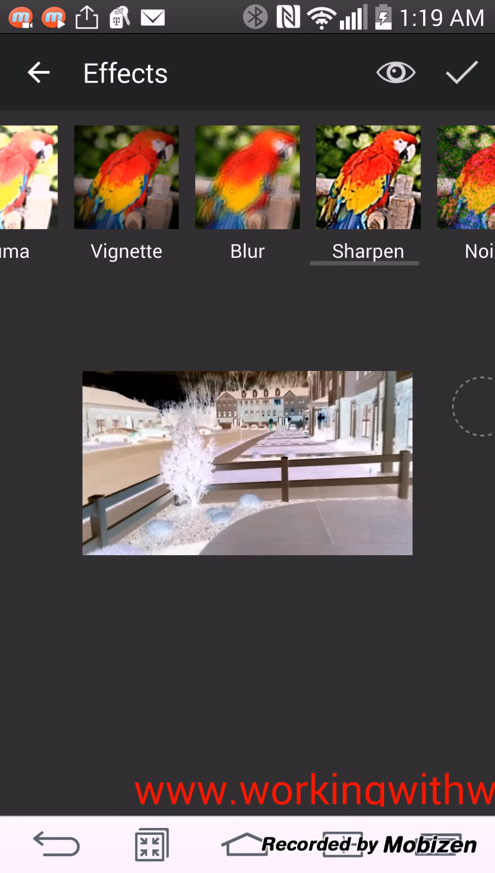
{"action": "scroll", "scroll_direction": "left", "scroll_amount": 3}
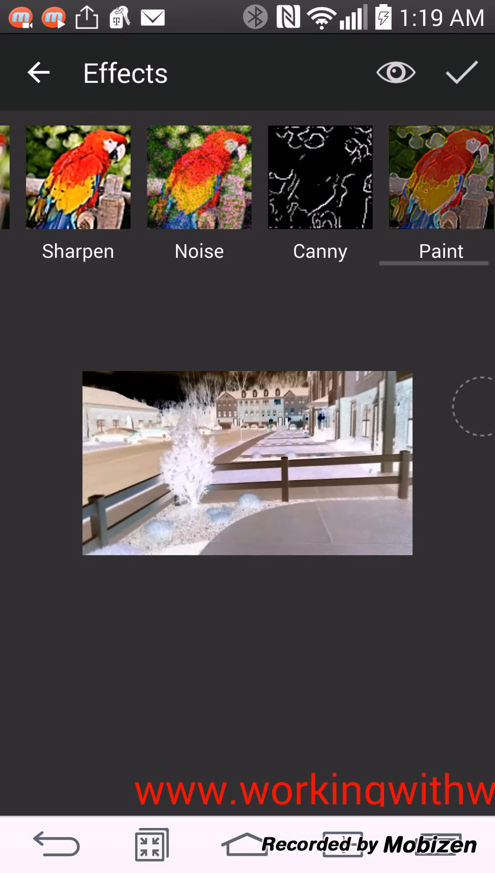
Leave Effects and load the 1080p MP4 hallway clip into the Convert tool
{"action": "left_click", "coordinate": [38, 72]}
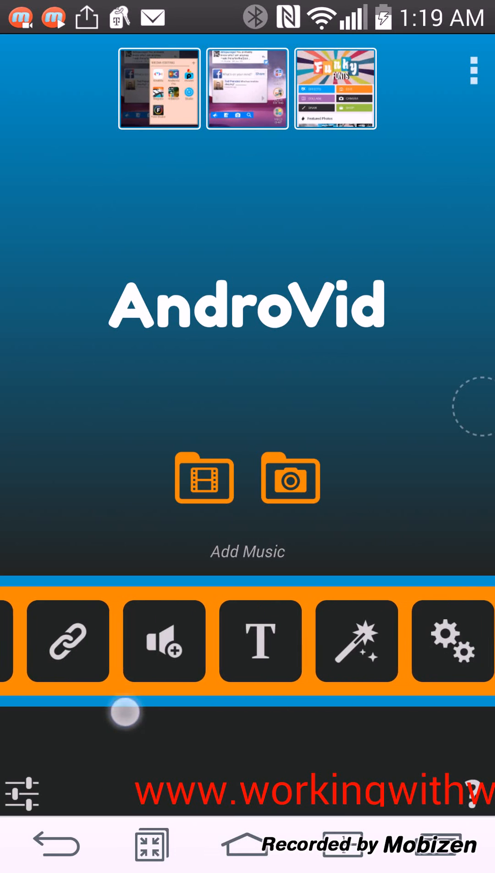
{"action": "left_click", "coordinate": [202, 477]}
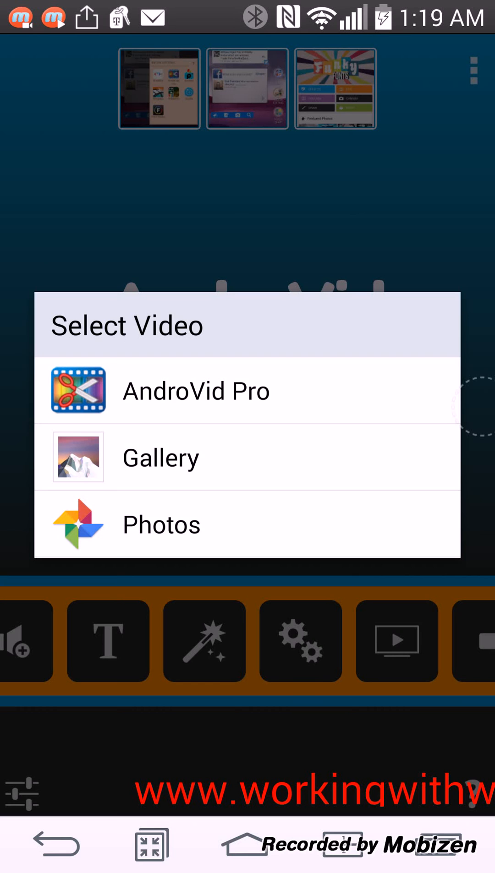
{"action": "left_click", "coordinate": [161, 458]}
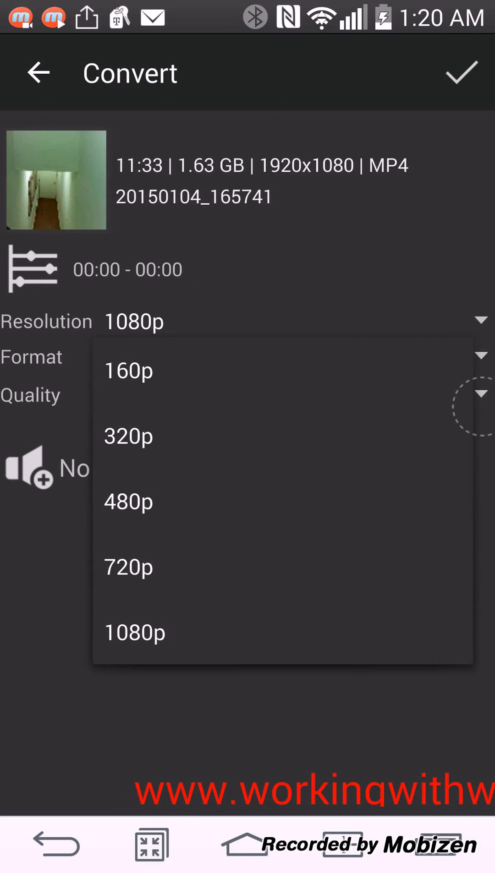
{"action": "left_click", "coordinate": [128, 566]}
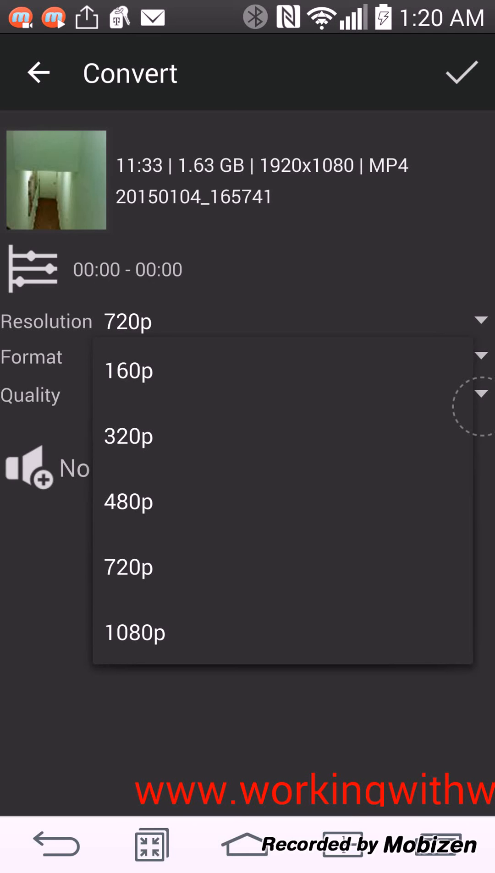
{"action": "left_click", "coordinate": [134, 631]}
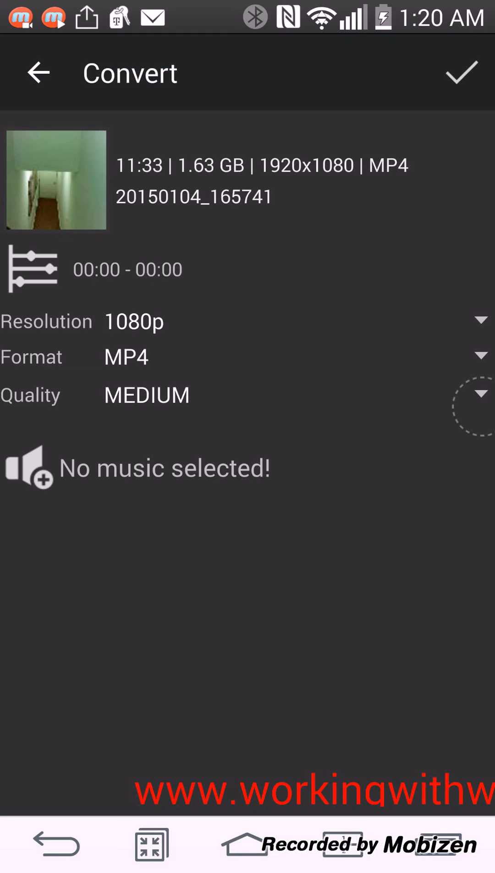
{"action": "left_click", "coordinate": [478, 357]}
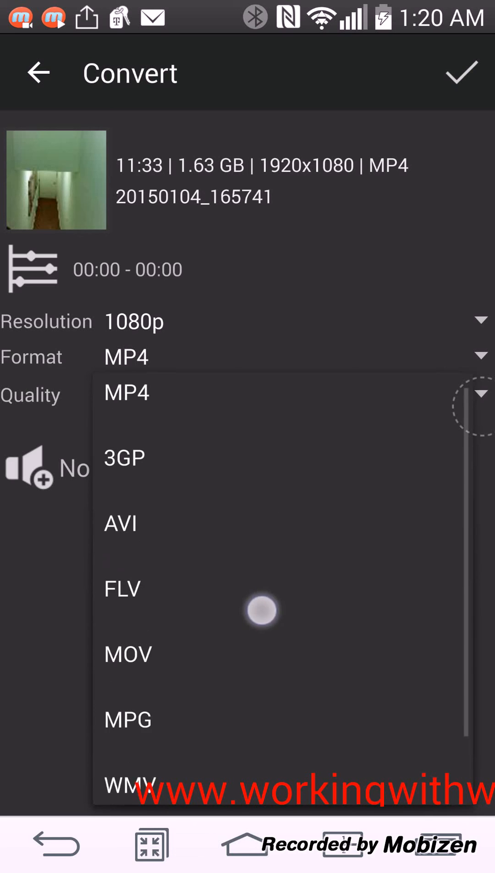
{"action": "left_click", "coordinate": [127, 391]}
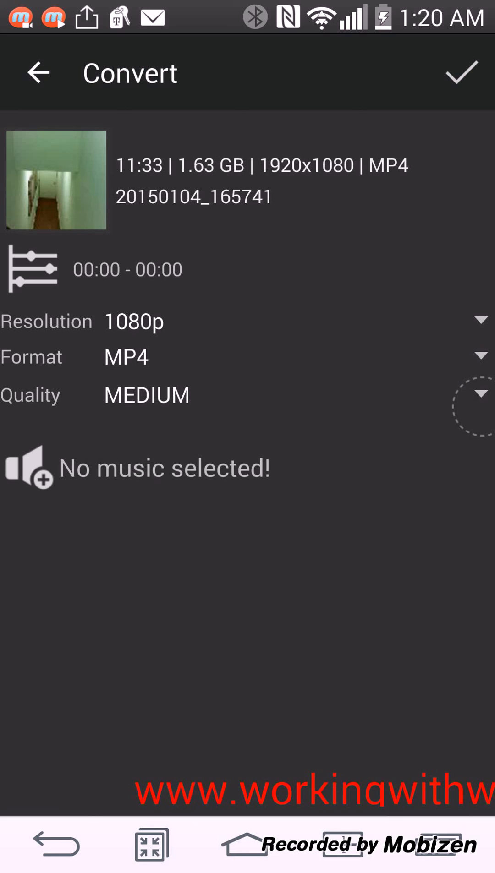
{"action": "left_click", "coordinate": [478, 394]}
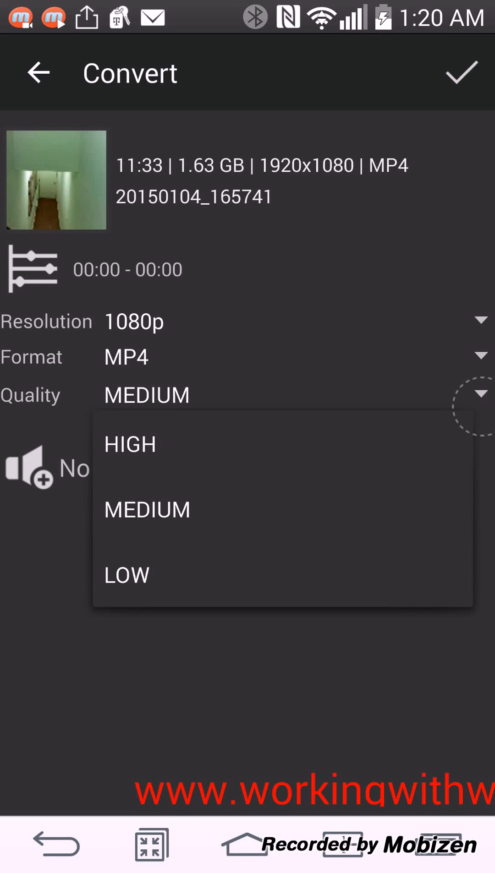
{"action": "left_click", "coordinate": [147, 509]}
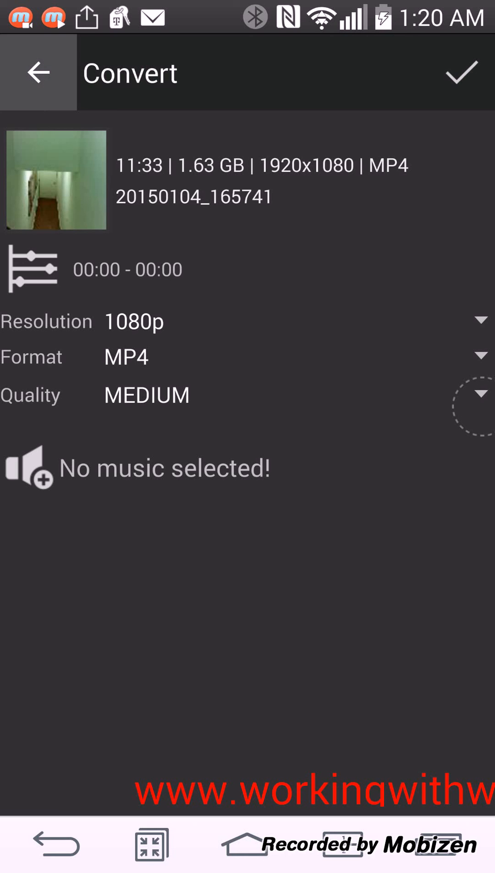
Leave the converter without converting and browse the remaining main-screen tools
{"action": "left_click", "coordinate": [38, 73]}
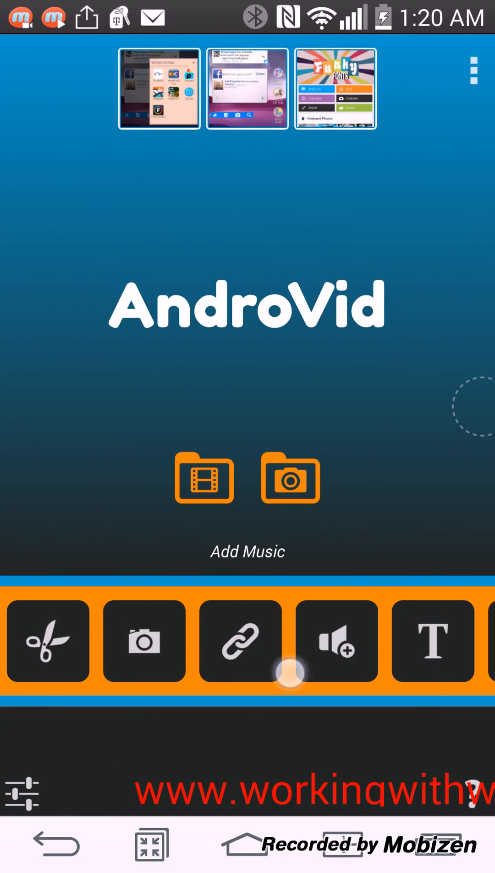
{"action": "scroll", "scroll_direction": "left", "scroll_amount": 3}
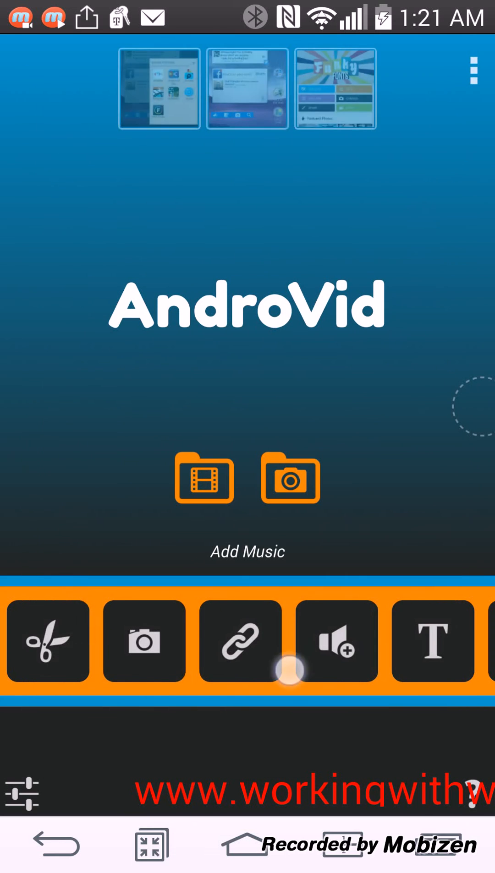
{"action": "scroll", "scroll_direction": "left", "scroll_amount": 3}
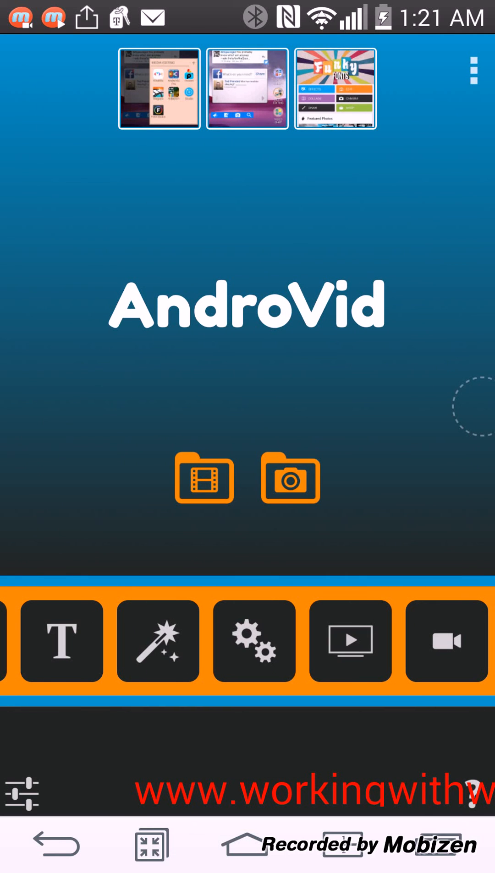